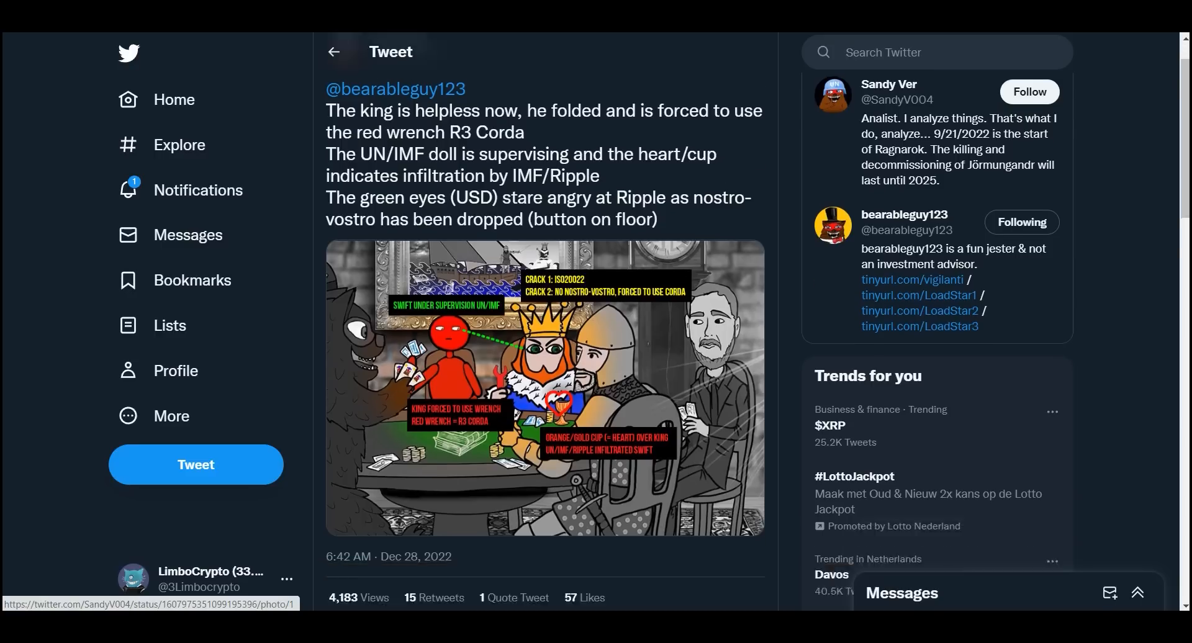
Step: Scroll the timeline down to the XRP TO THE SUN 'NEW GLASS ONION' tweet
scroll(down, 3)
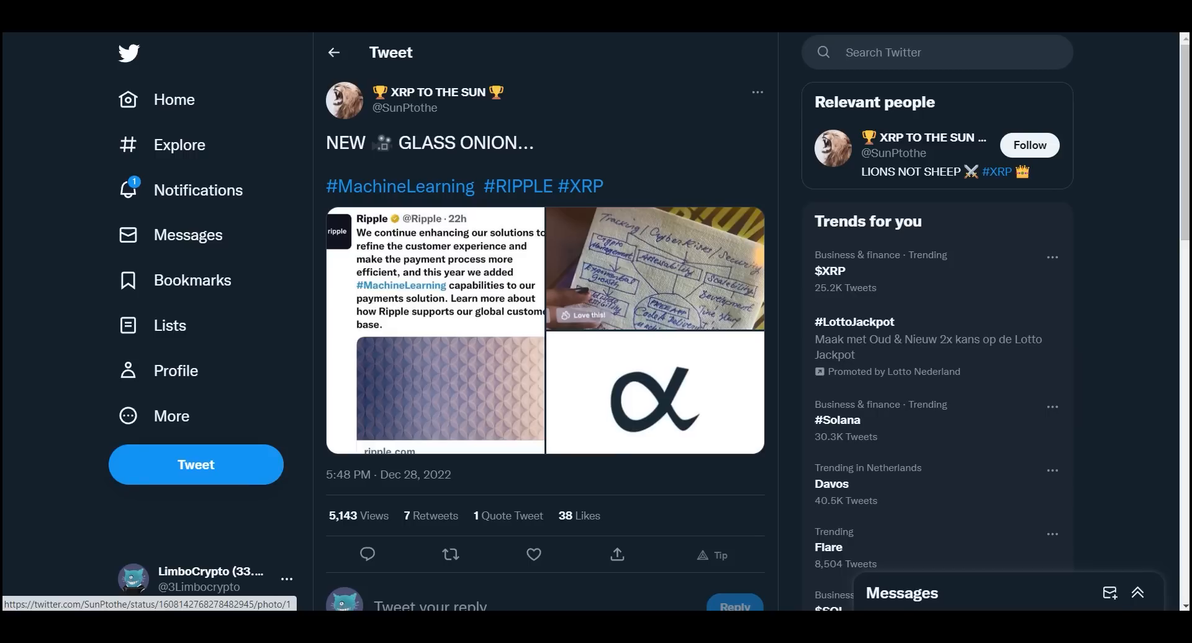
mouse_move(398, 185)
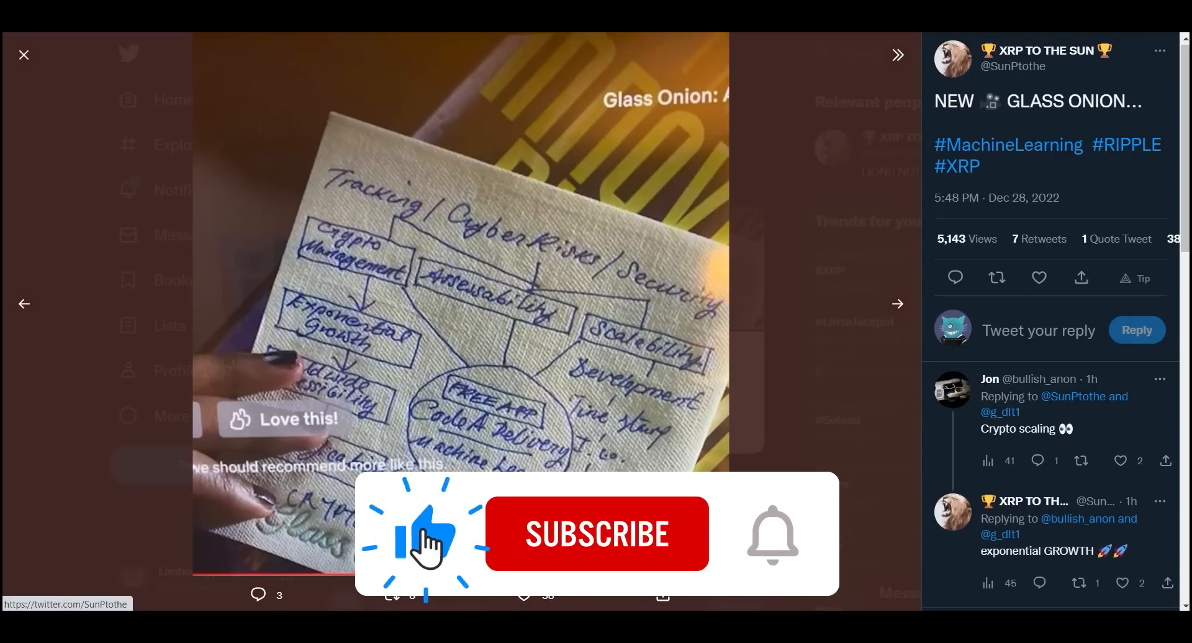
Step: Go back in the media viewer to the Ripple #MachineLearning announcement screenshot
click(596, 533)
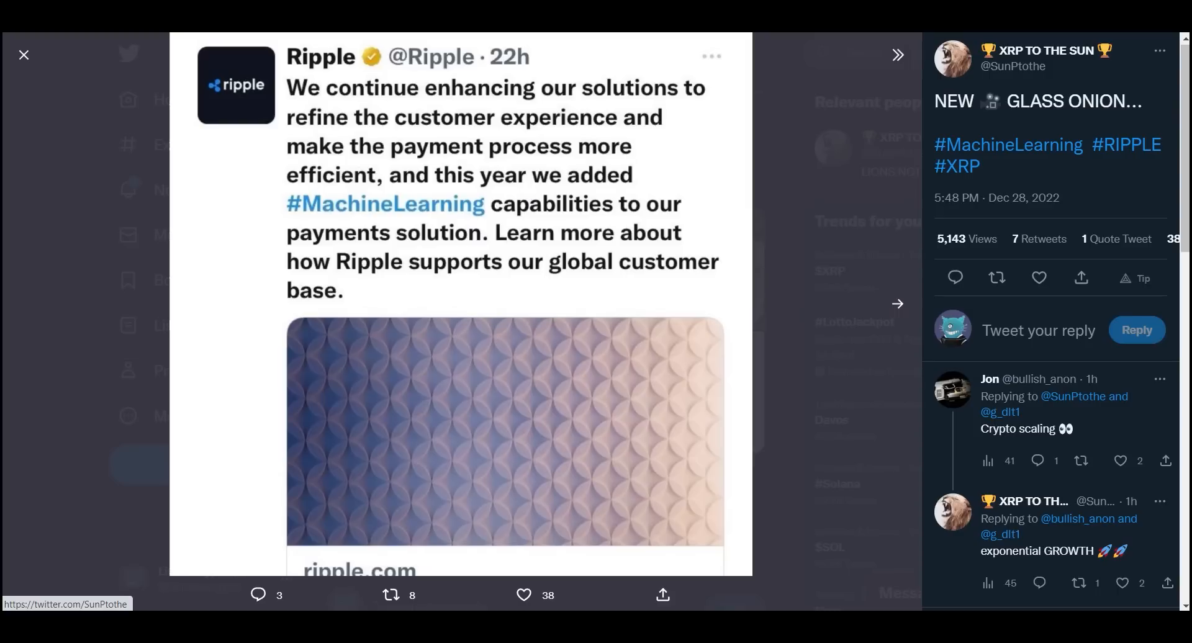
Step: Close the full-size image and return to the timeline toward the ISO 20022 thread
click(22, 55)
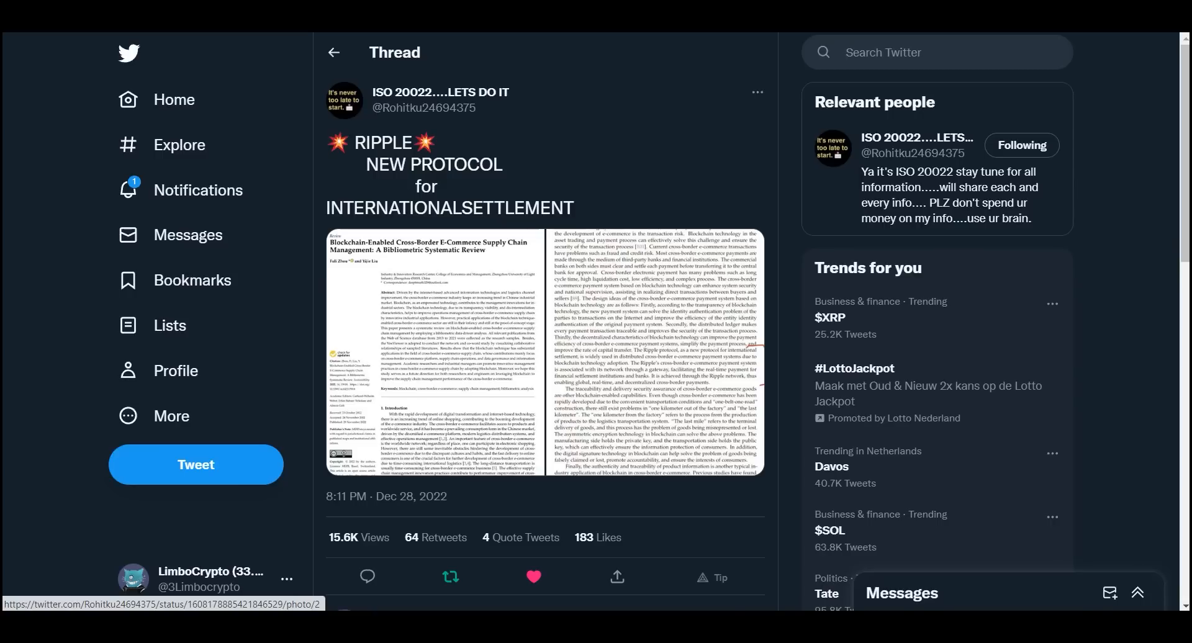
Step: View the thread's blockchain cross-border payments paper page full-size
click(541, 350)
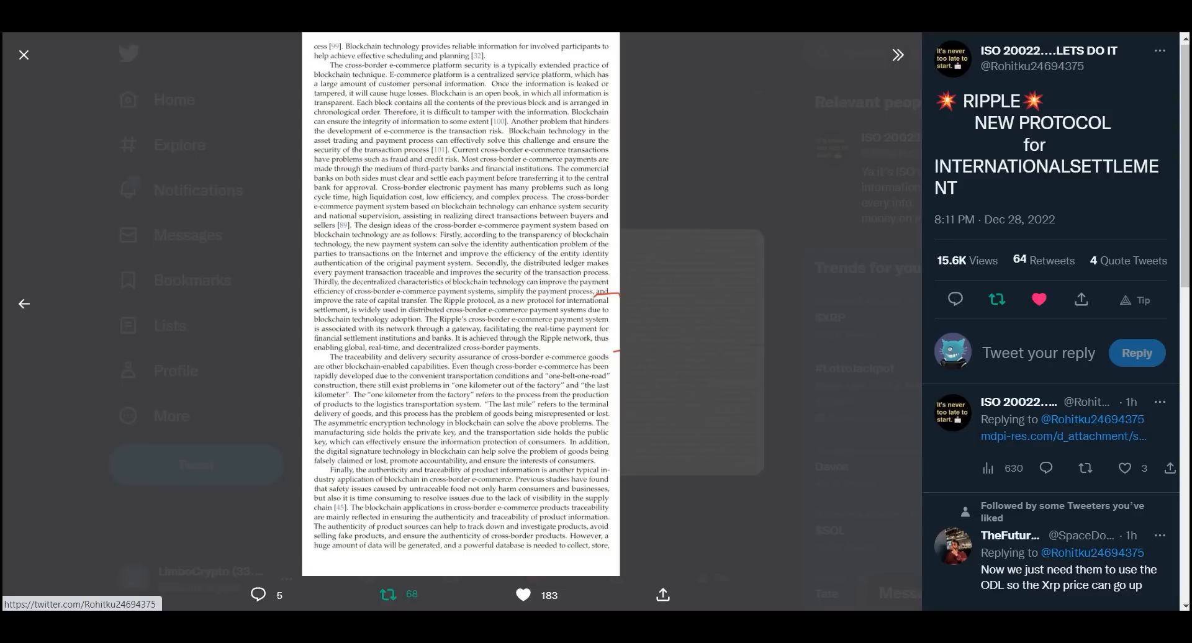
Step: Leave the paper image and switch to the U.Today Stellar results article
click(387, 594)
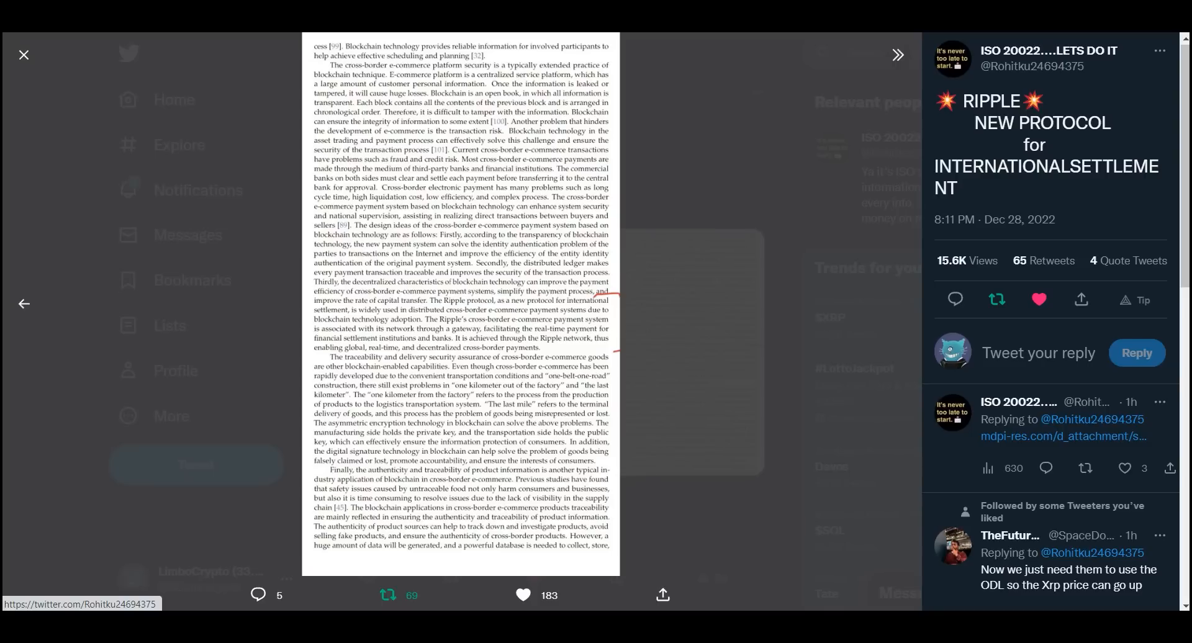
click(22, 54)
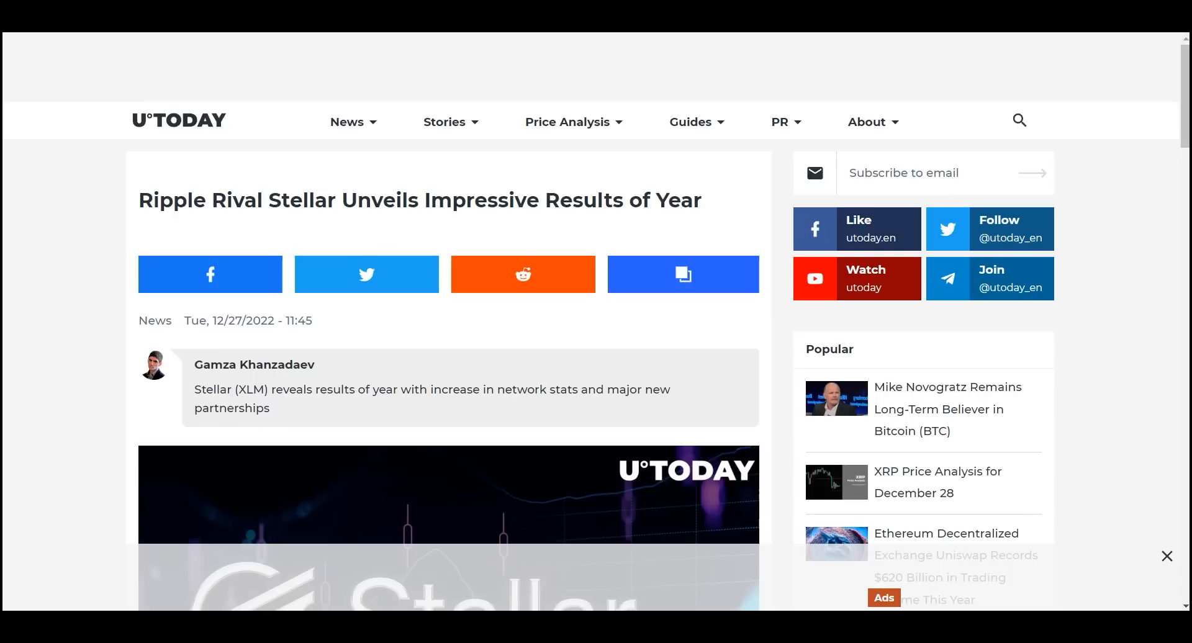
Step: Read down the Stellar article past the embedded tweet to its Key points section
drag(308, 201, 700, 201)
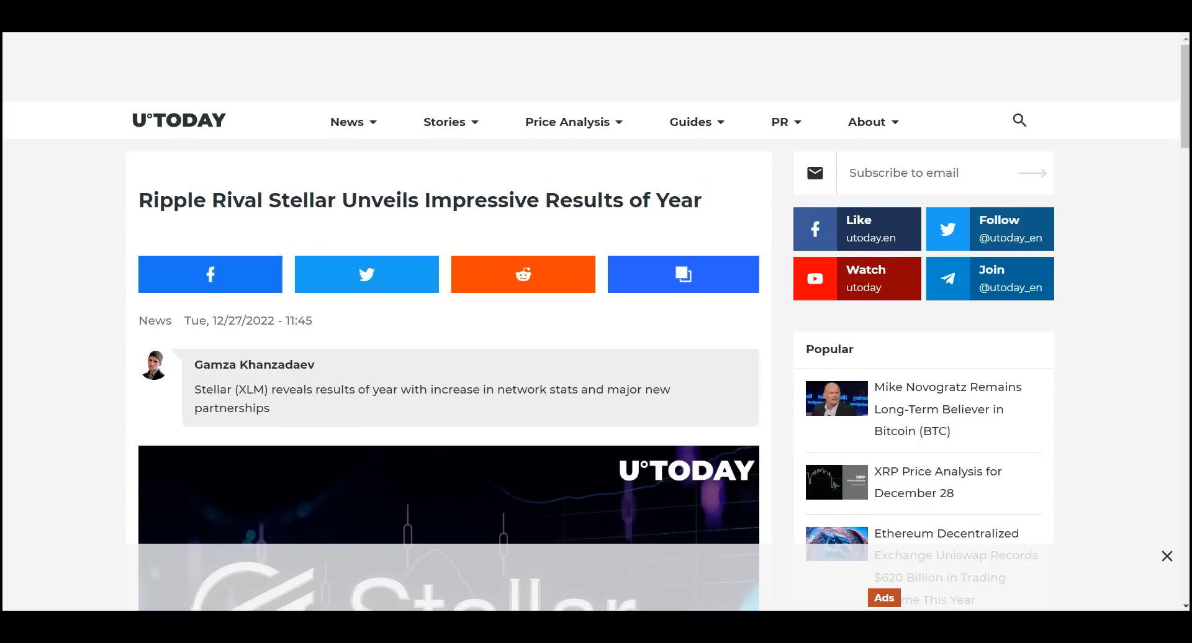
scroll(down, 3)
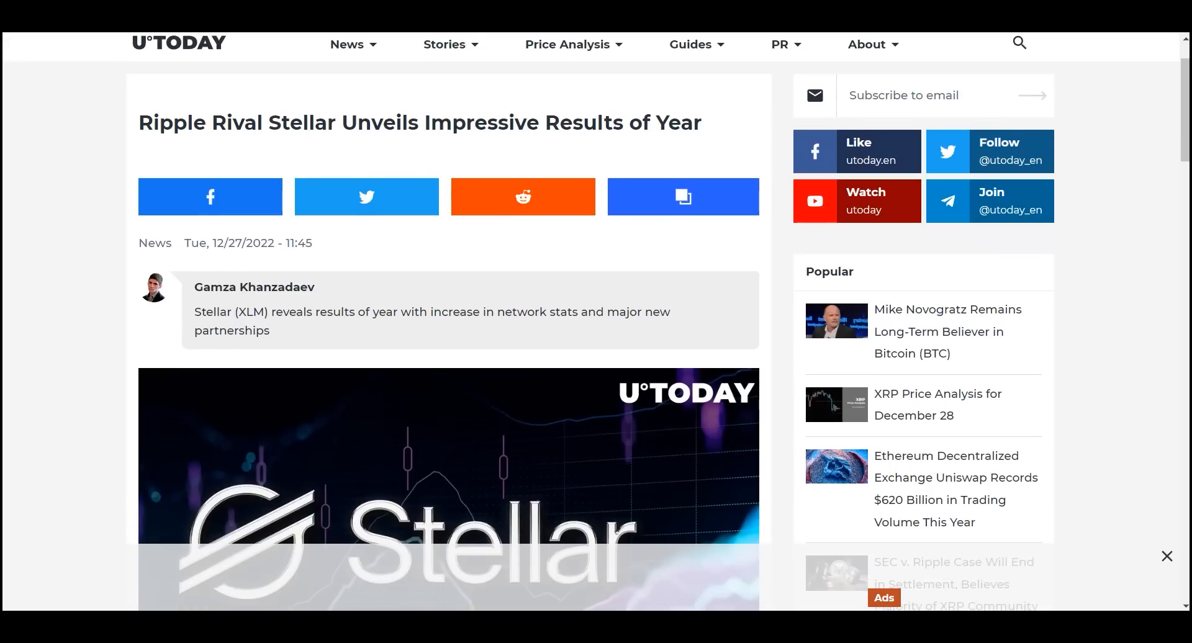
scroll(down, 3)
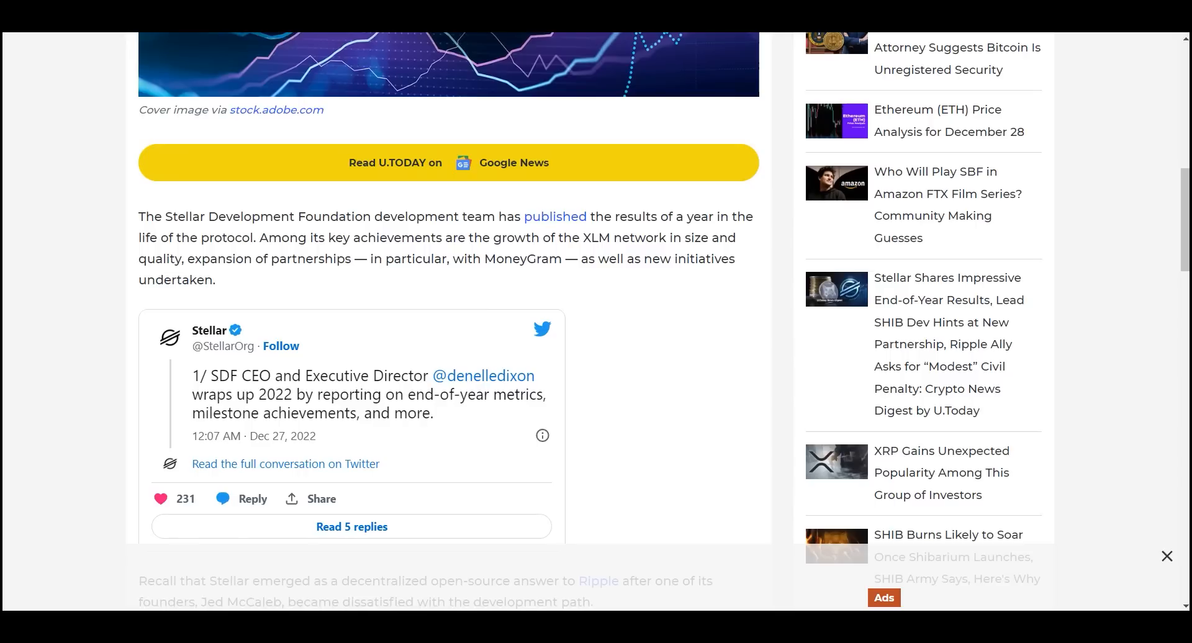
scroll(down, 3)
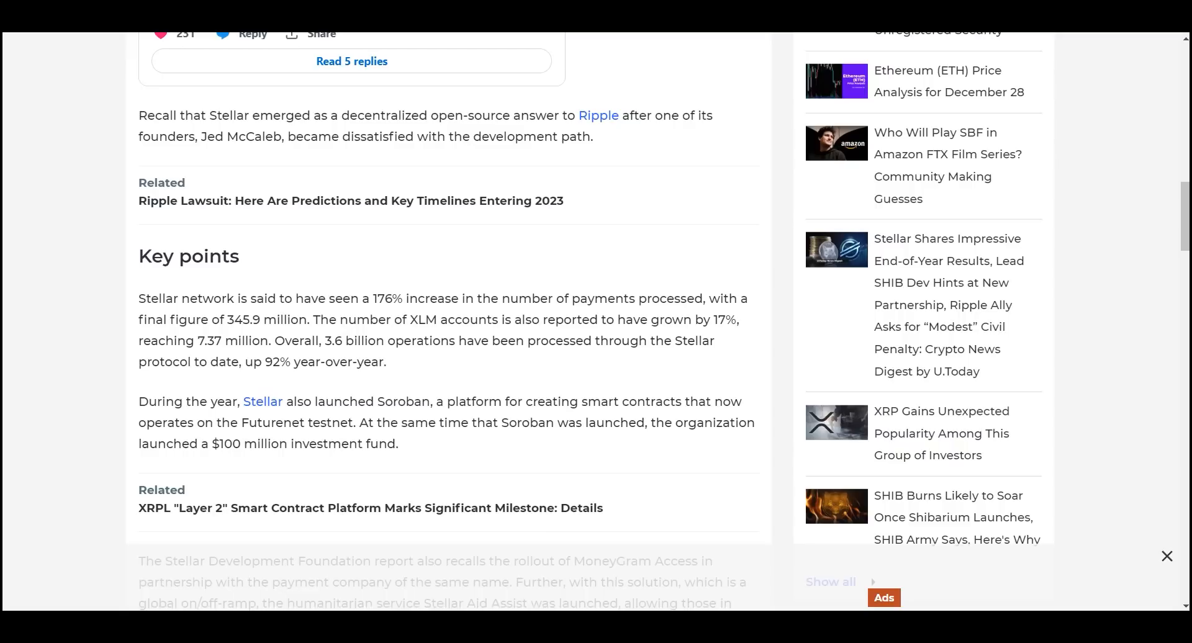
scroll(up, 3)
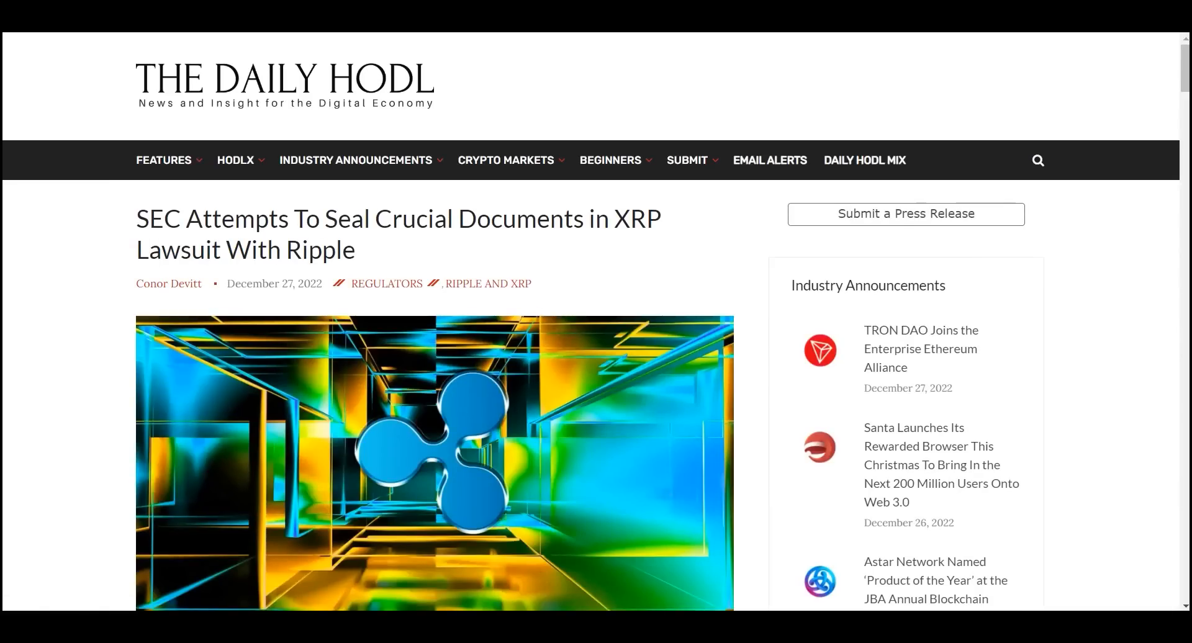
Step: Read The Daily Hodl SEC document-sealing article to its end, then return to Twitter
scroll(down, 3)
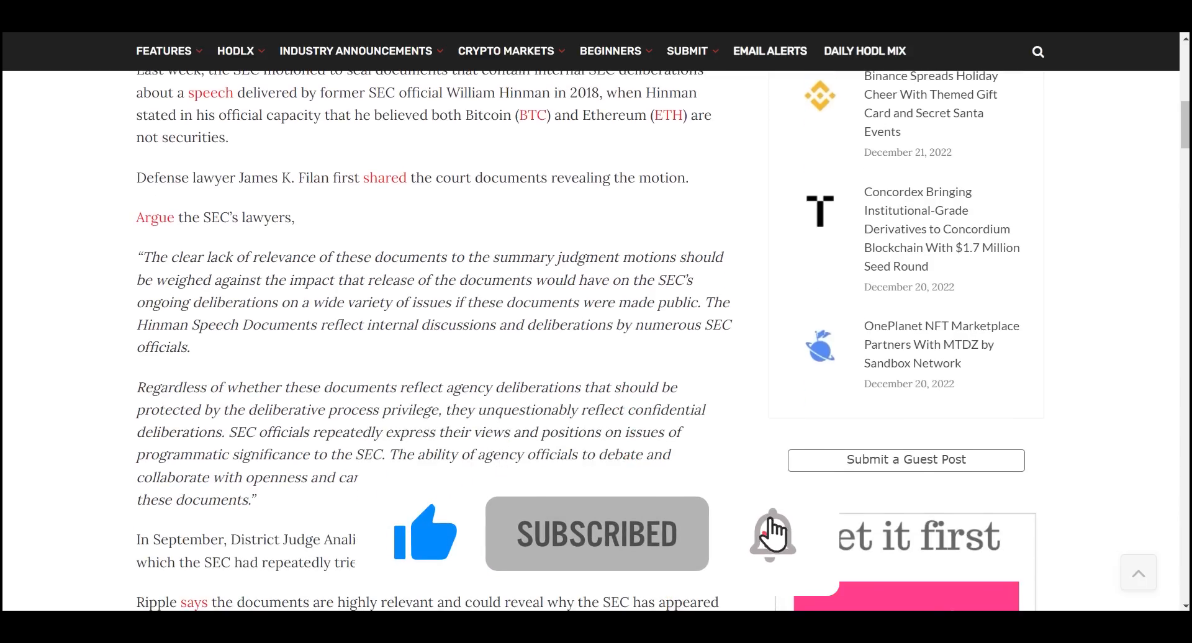
click(771, 534)
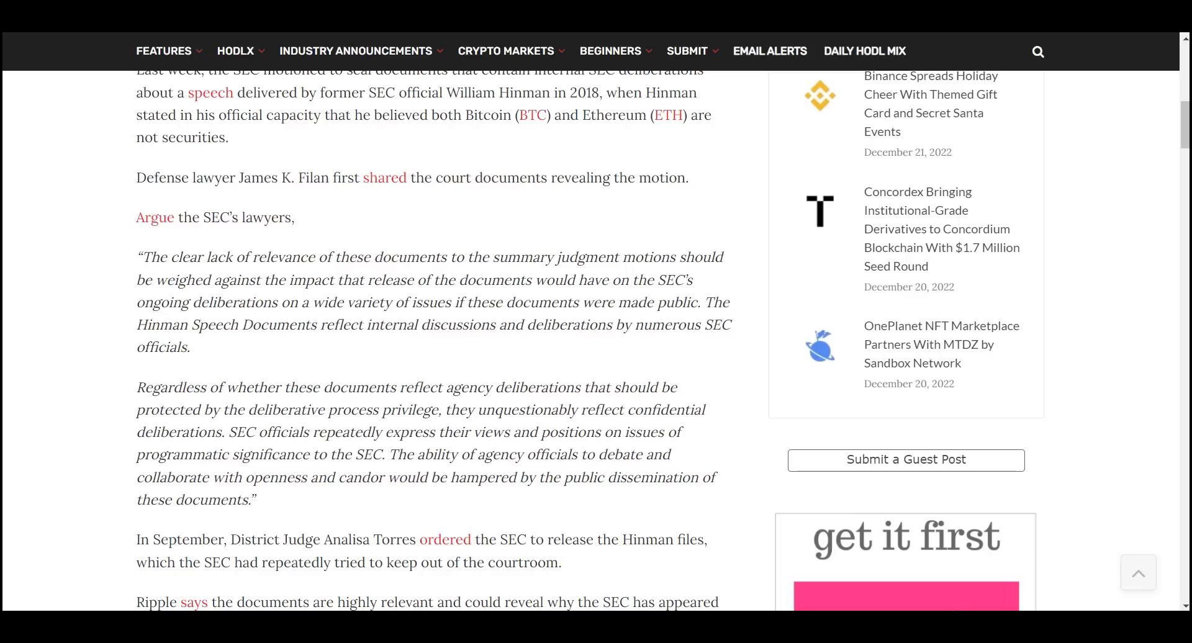
scroll(down, 3)
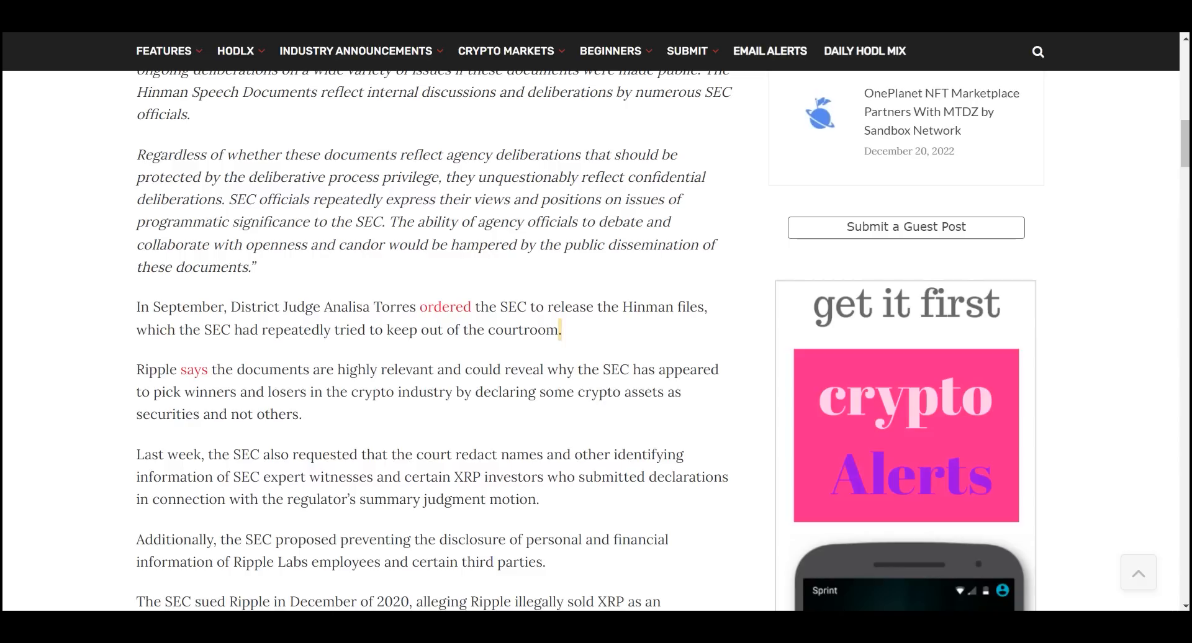
scroll(down, 3)
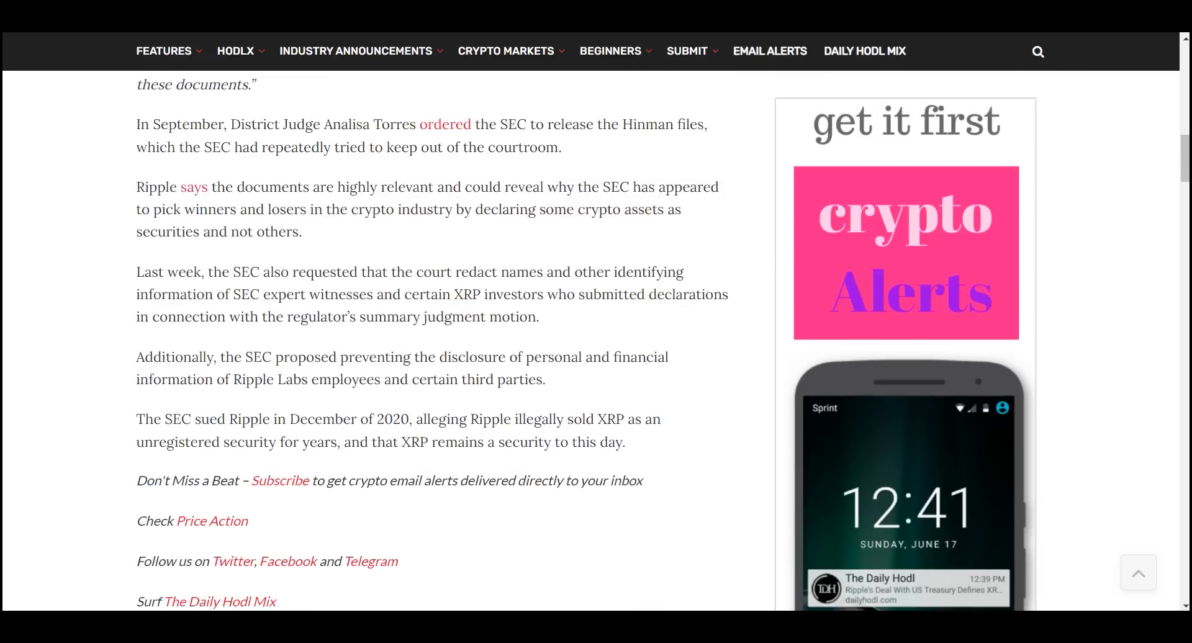
scroll(down, 3)
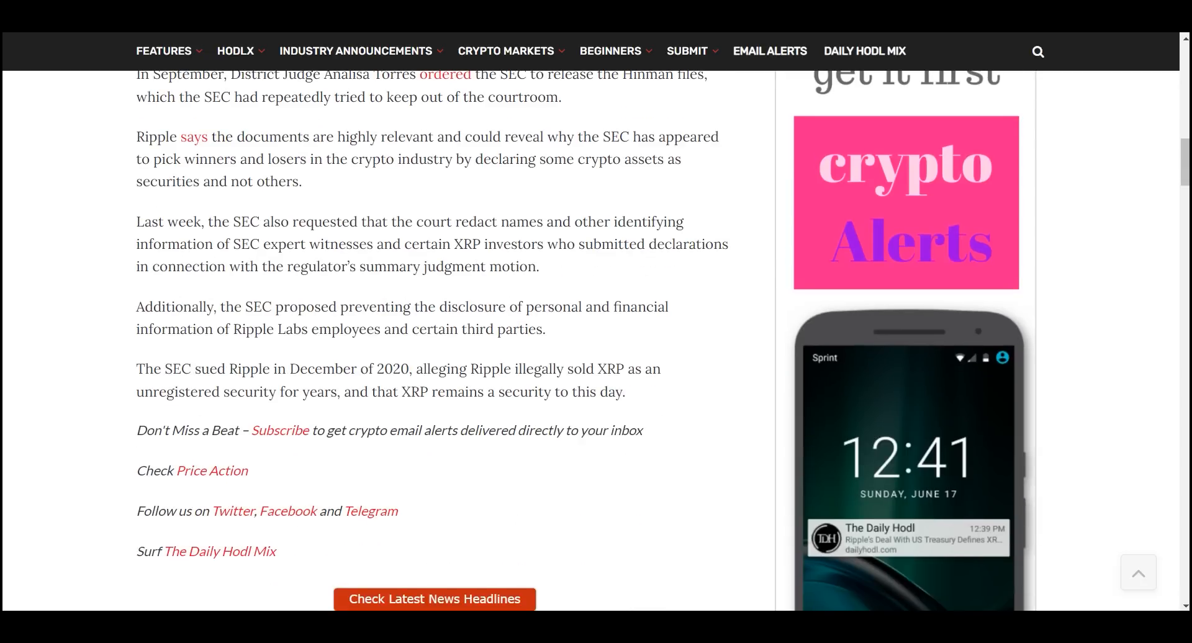
click(505, 51)
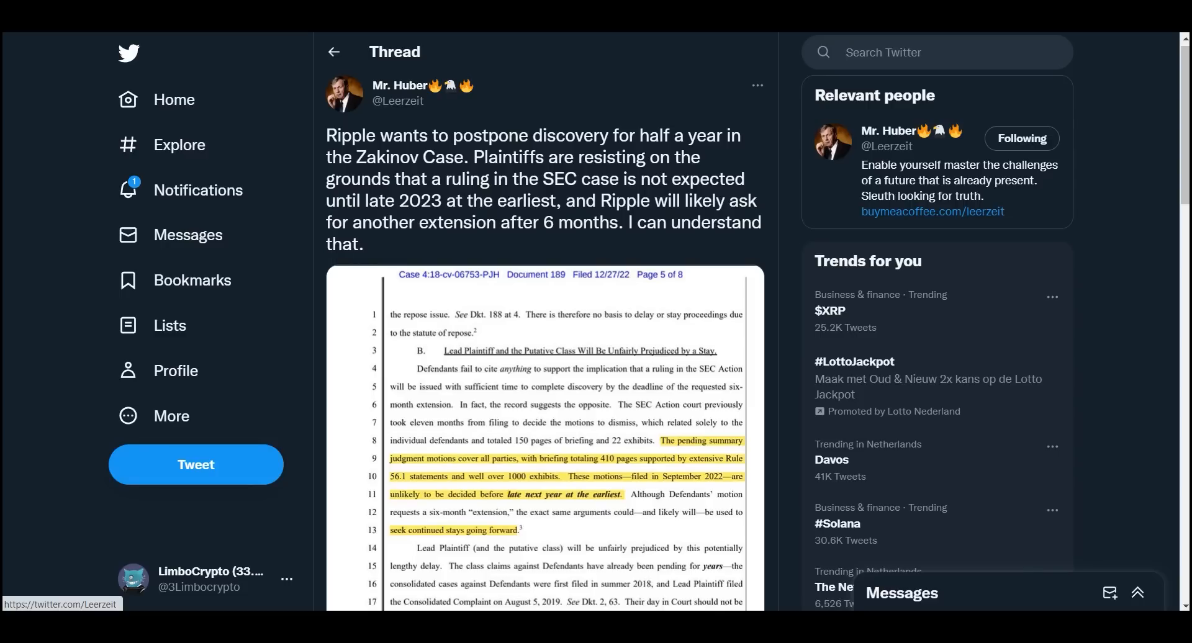
Step: Scroll the Zakinov Case thread down to its attached court filing page
scroll(down, 3)
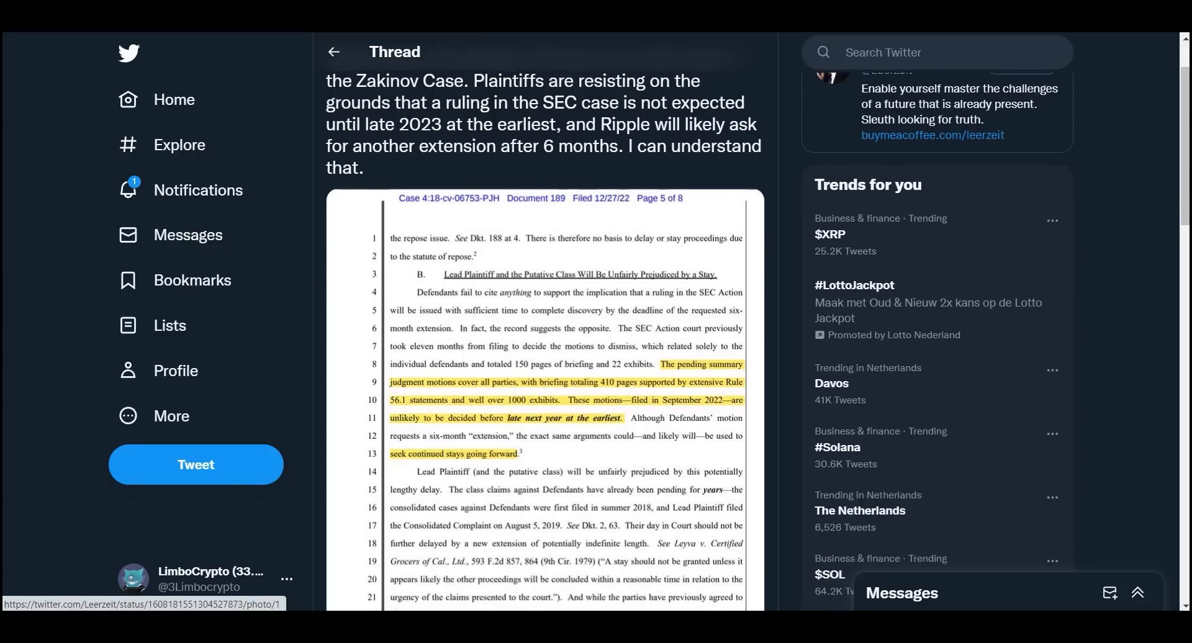
scroll(down, 3)
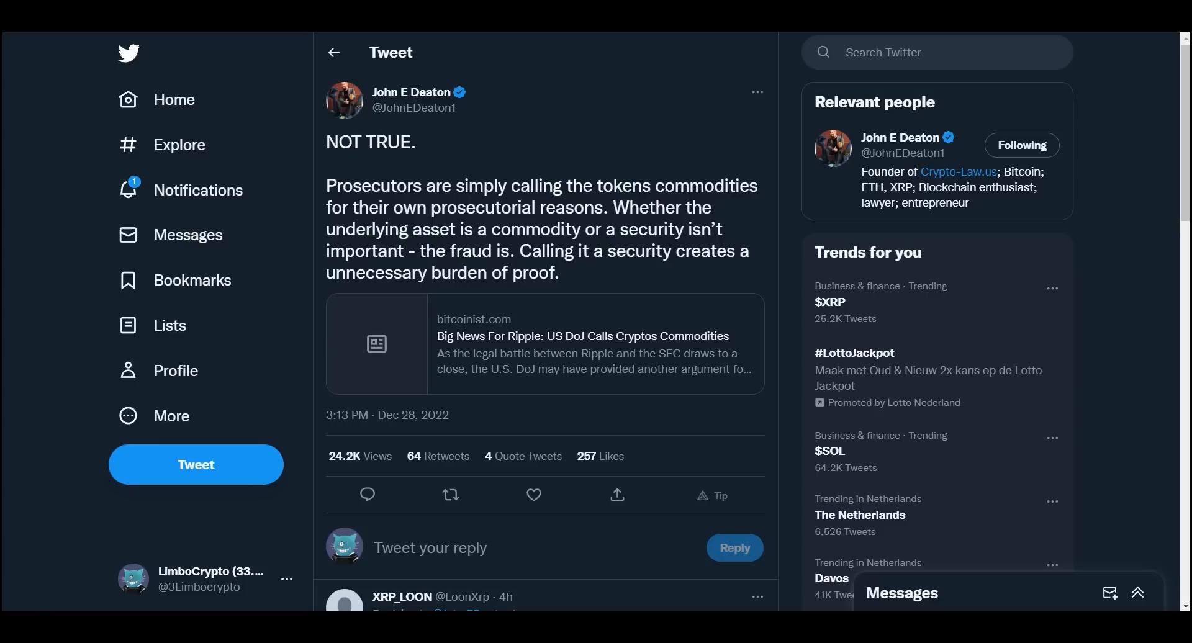
mouse_move(544, 342)
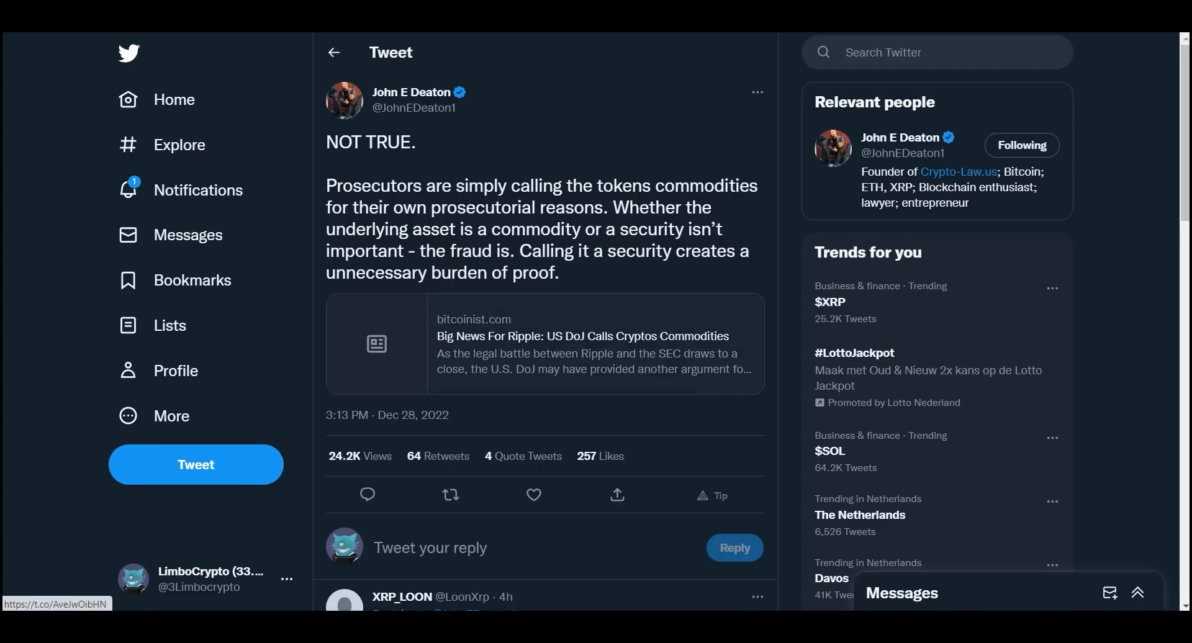
Step: Scroll beneath The Bearable Bull's Ripple settlement tweet to read the replies
scroll(down, 3)
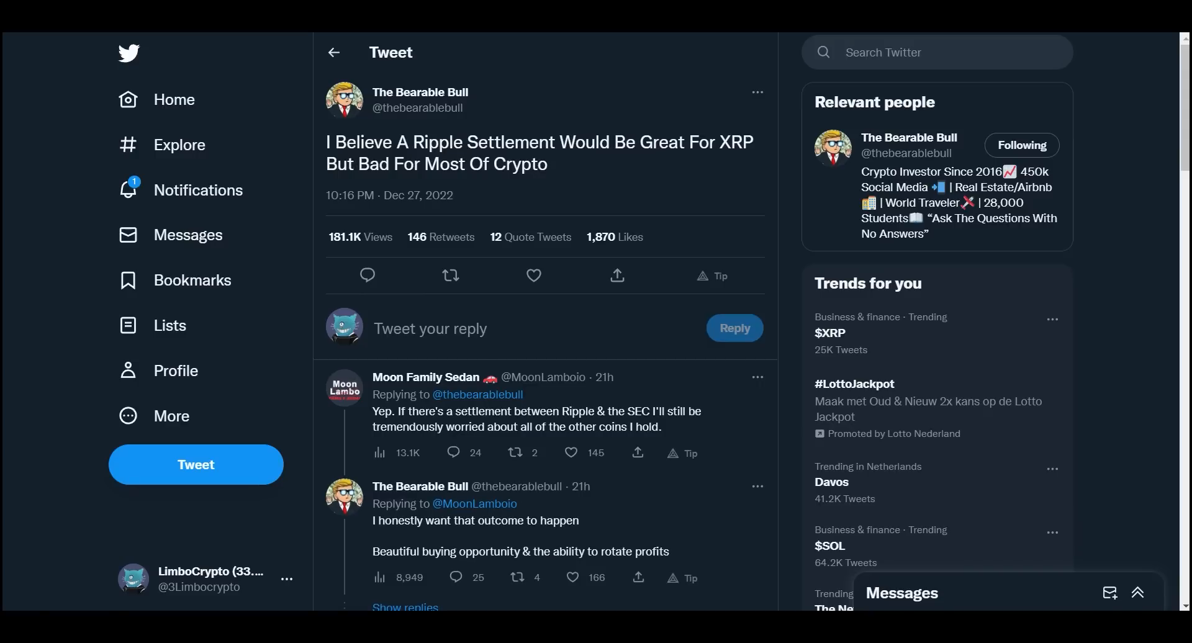
mouse_move(419, 93)
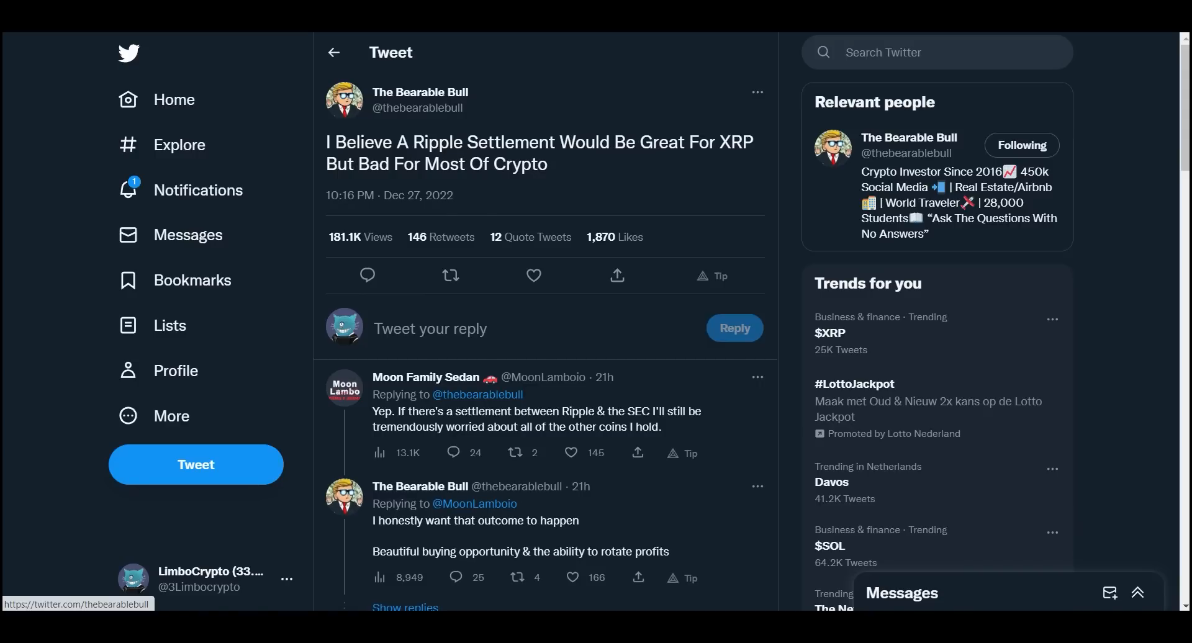